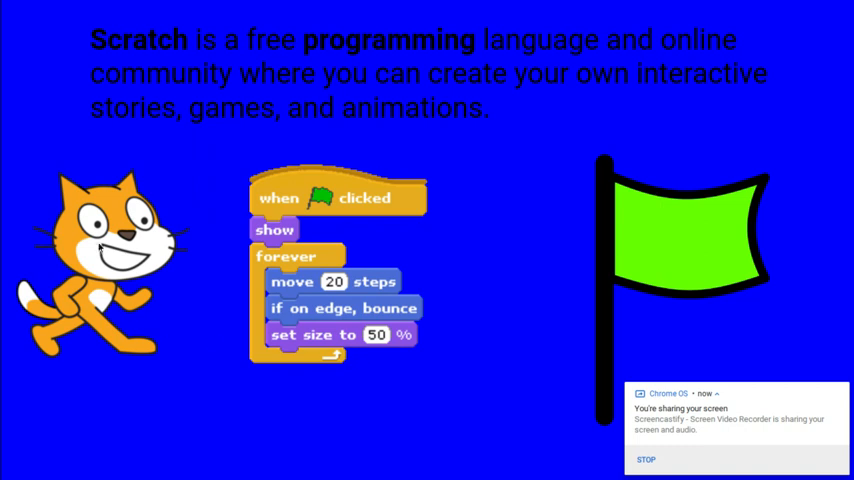
mouse_move(198, 272)
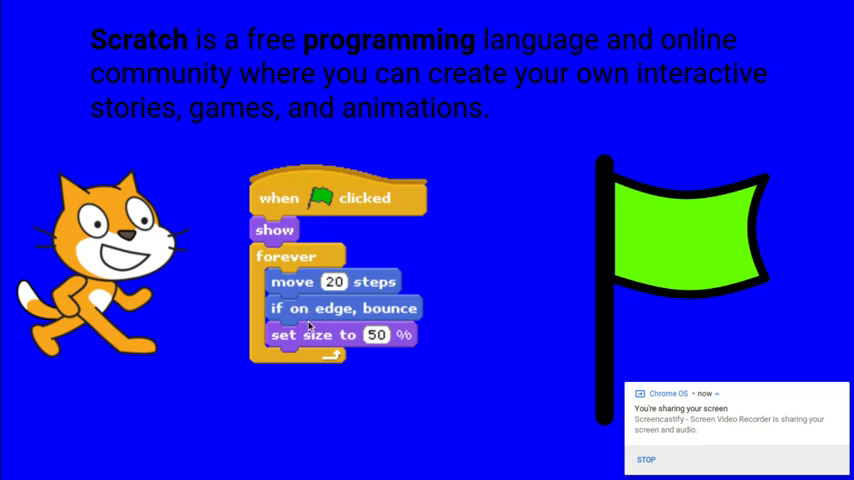
mouse_move(110, 210)
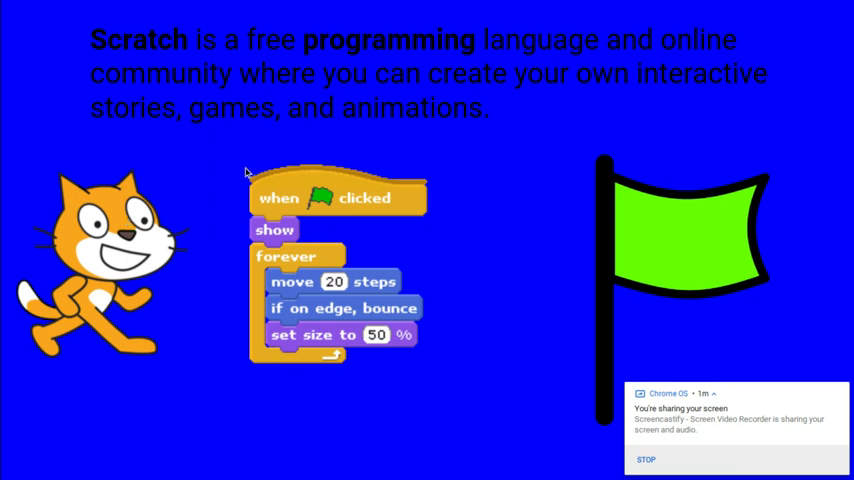
mouse_move(656, 220)
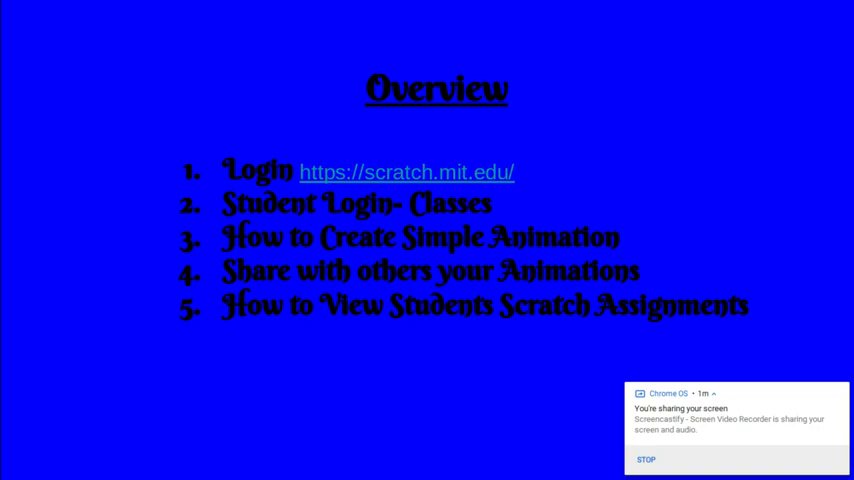
Sign in to the Scratch account and scroll through the personalised home feed.
left_click(406, 172)
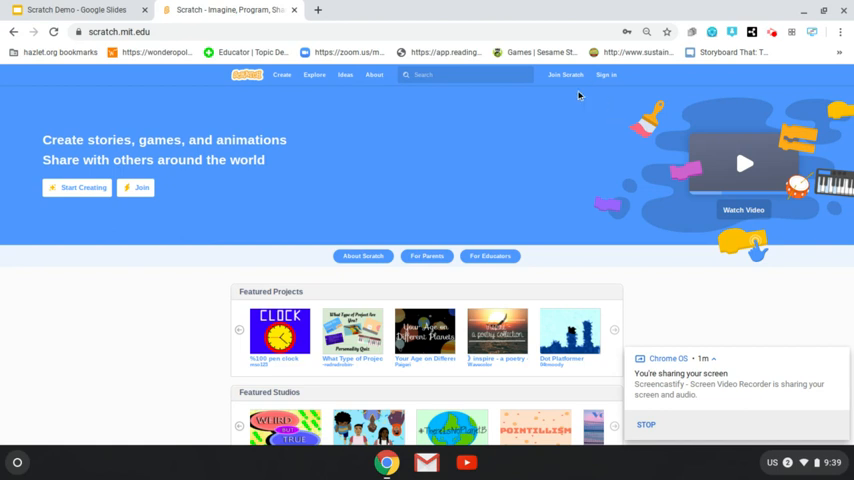
mouse_move(596, 132)
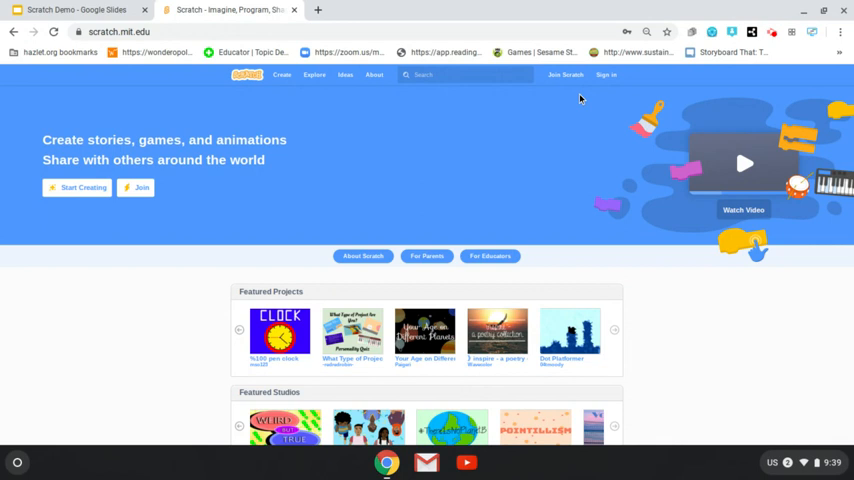
left_click(606, 76)
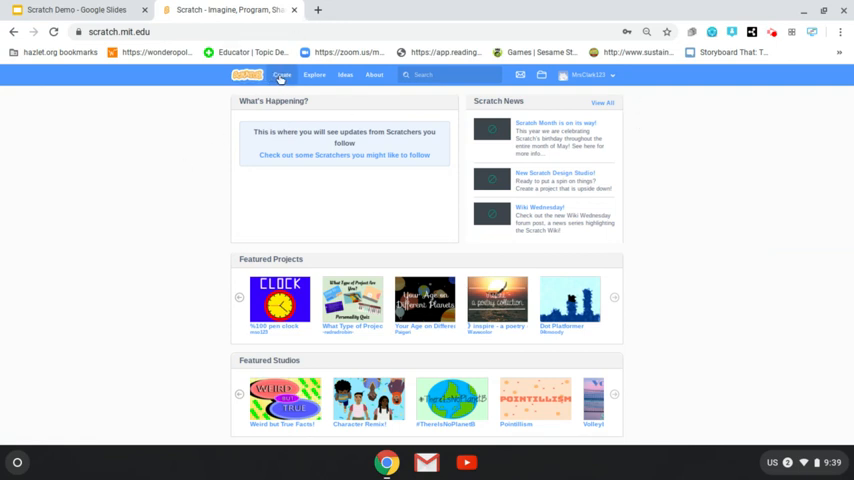
mouse_move(280, 74)
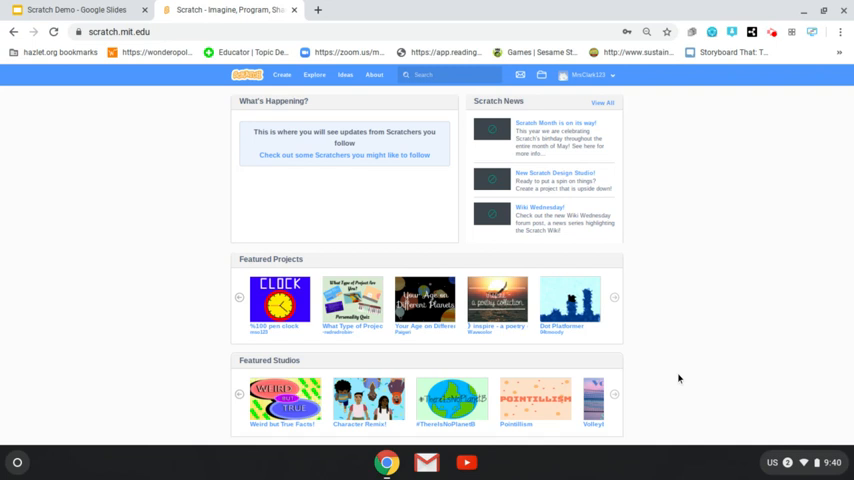
scroll("down", 3)
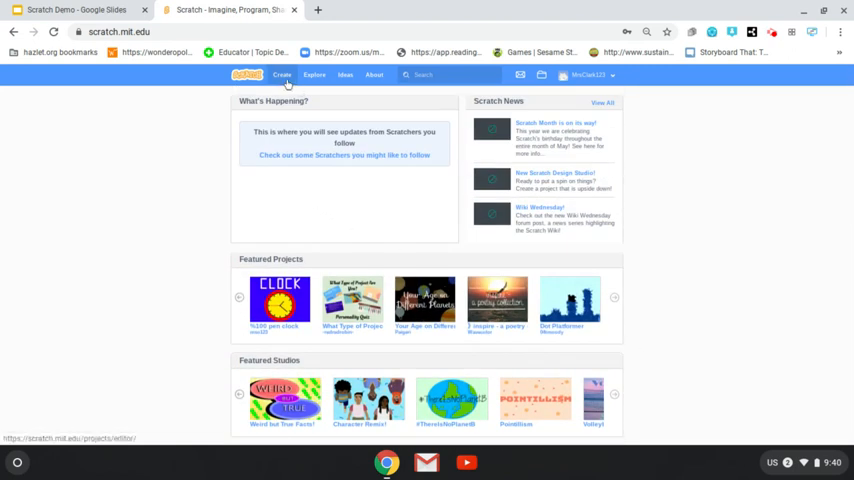
Create a new untitled Scratch project, briefly checking the account menu.
left_click(282, 76)
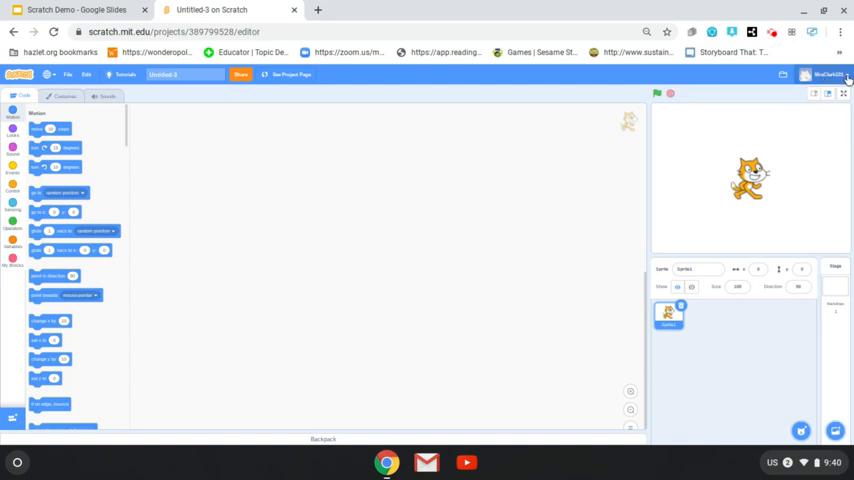
left_click(824, 74)
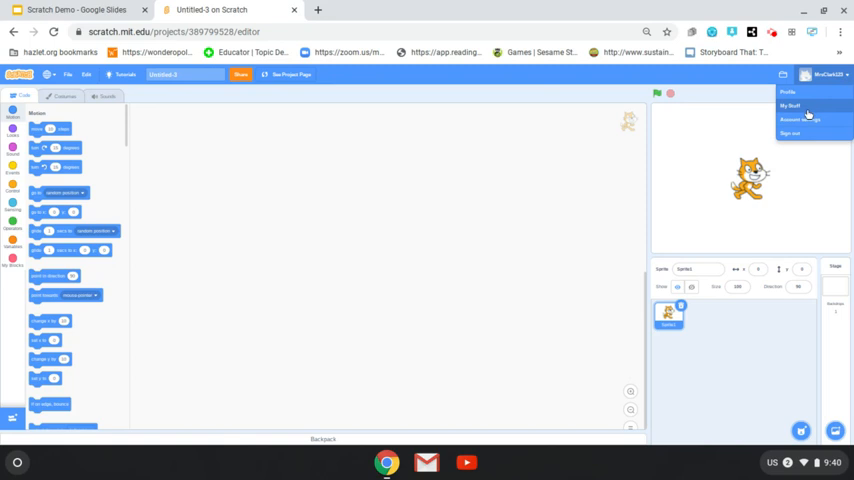
mouse_move(796, 108)
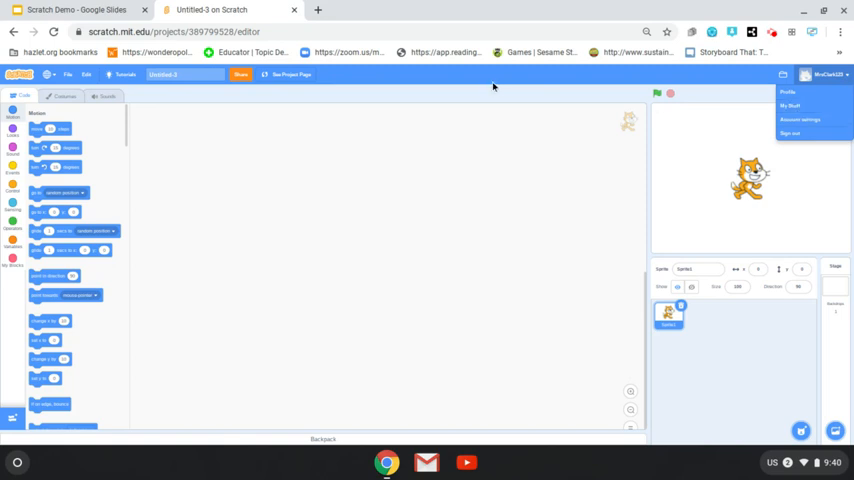
left_click(654, 182)
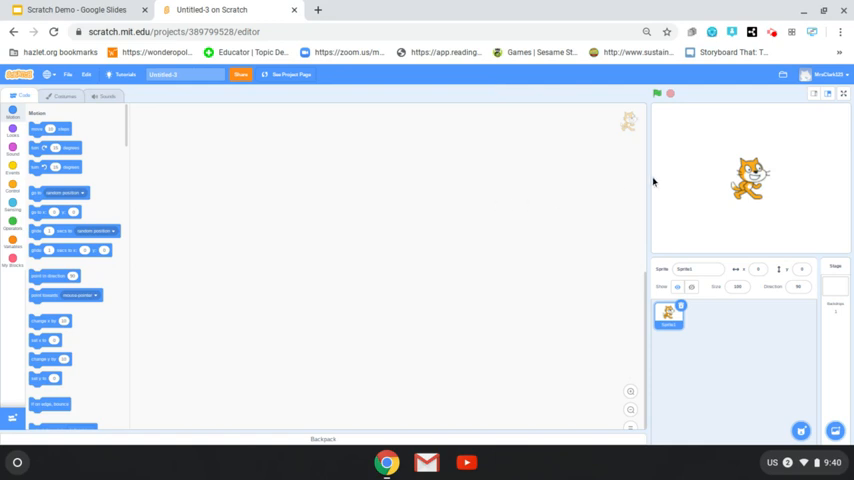
mouse_move(766, 178)
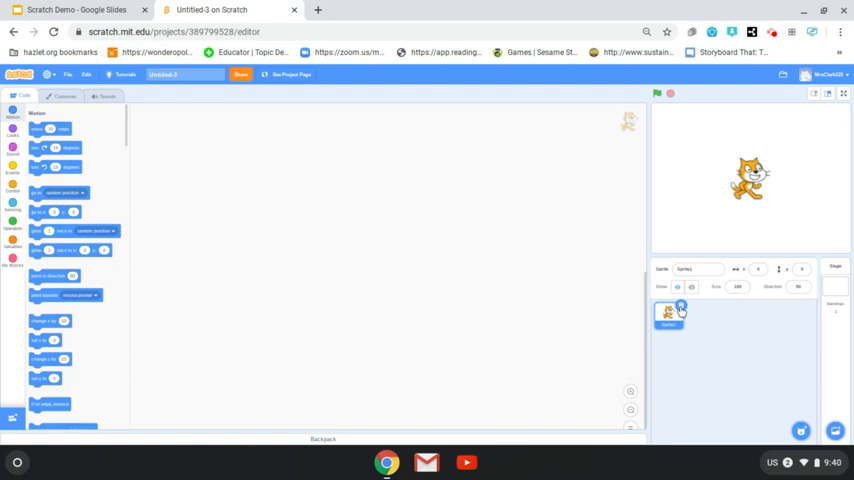
left_click(800, 432)
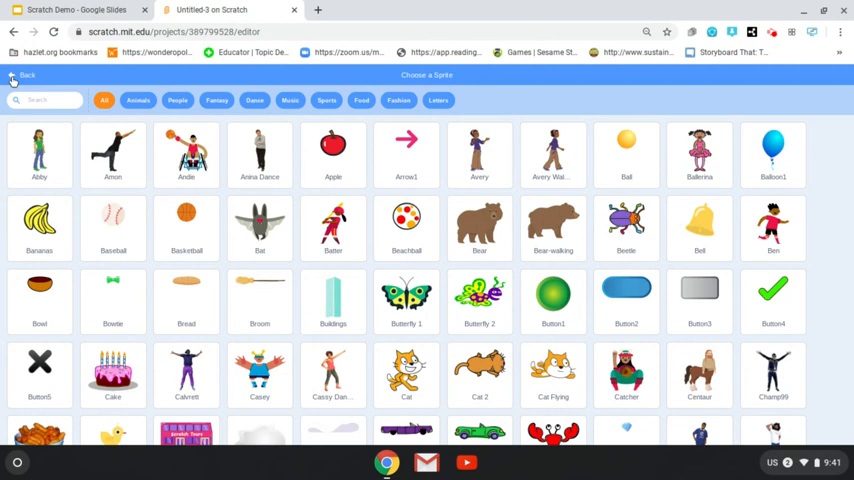
left_click(24, 76)
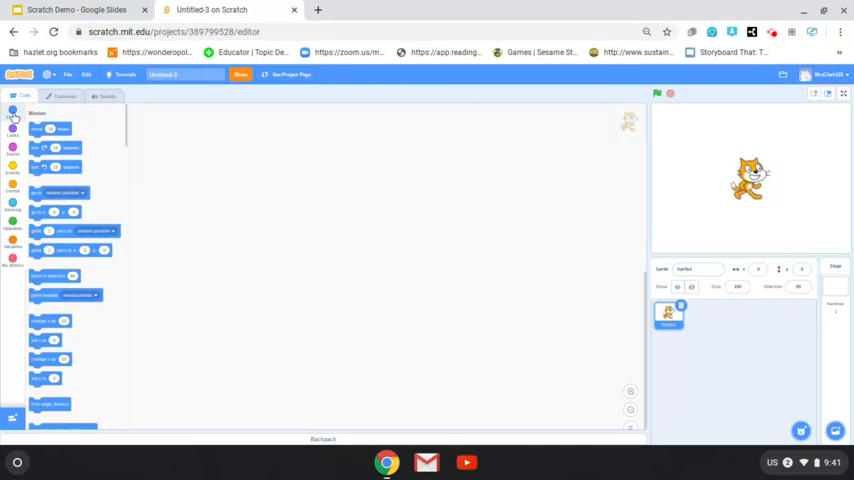
mouse_move(712, 136)
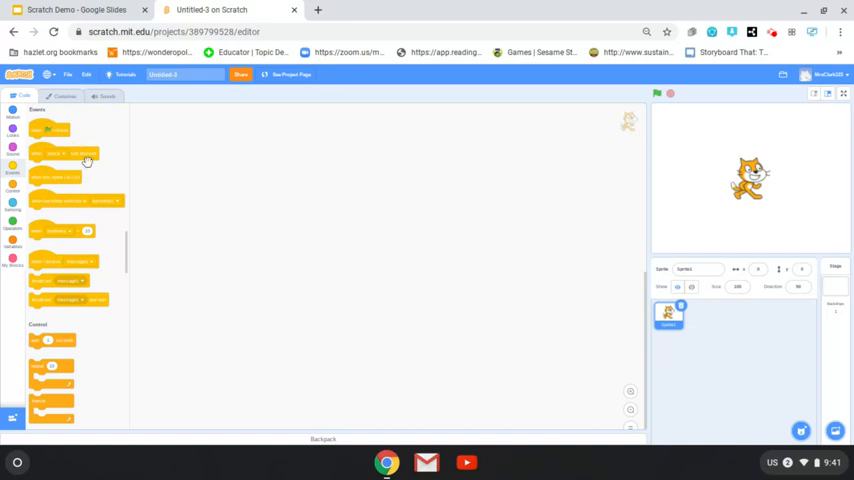
Start the cat's script with a yellow Events hat block in the code area.
left_click_drag(50, 130, 180, 138)
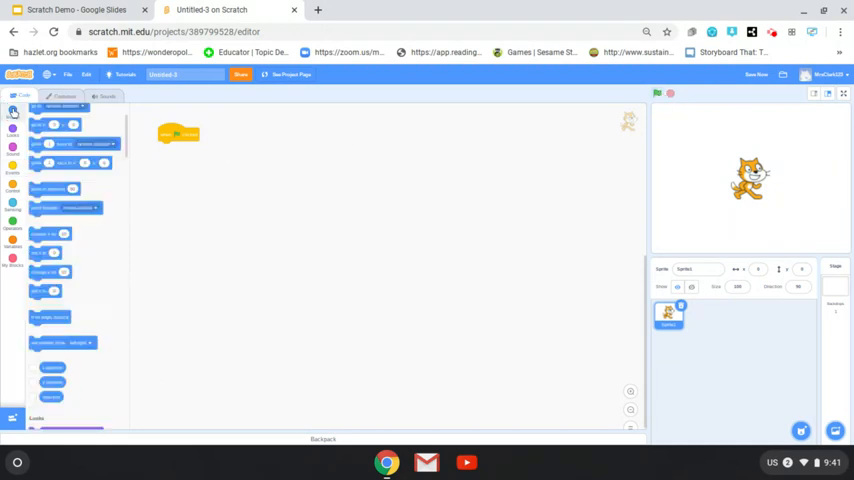
left_click(12, 116)
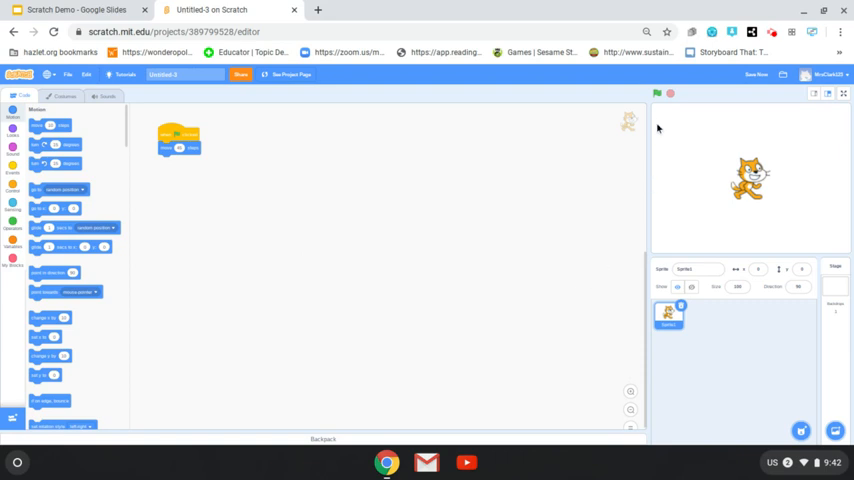
mouse_move(656, 94)
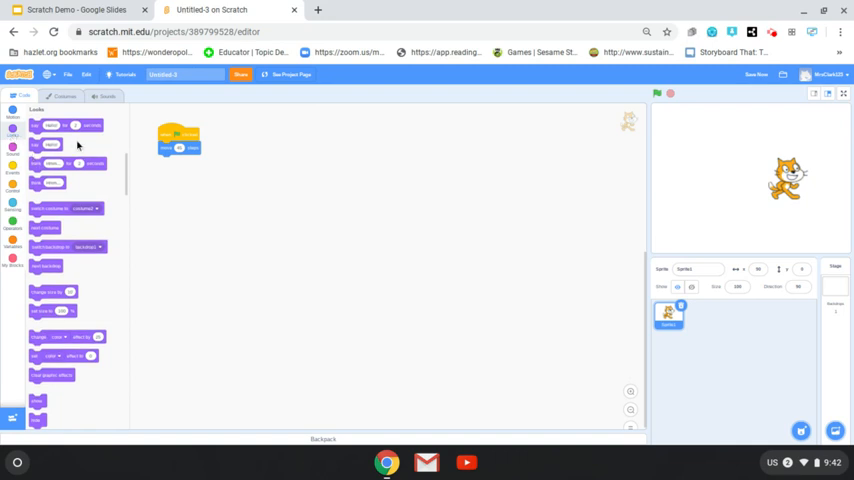
Attach a purple Looks block beneath the event block and bring up the Sound blocks.
left_click(84, 126)
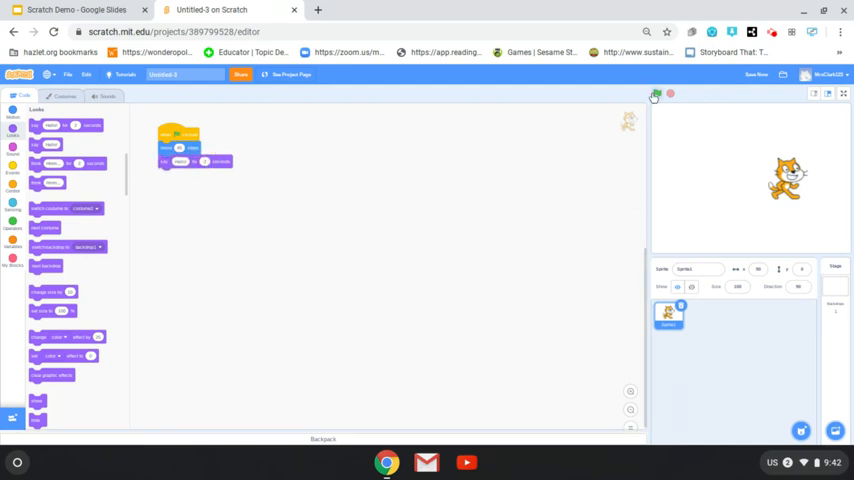
mouse_move(656, 94)
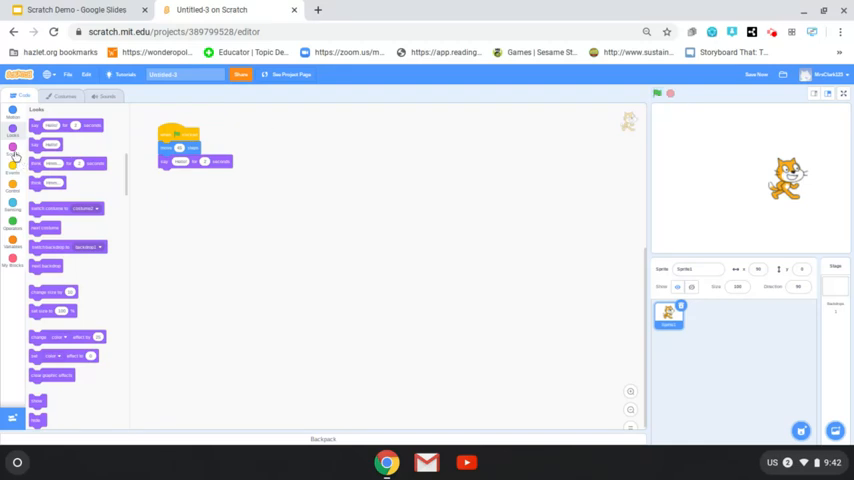
left_click(12, 148)
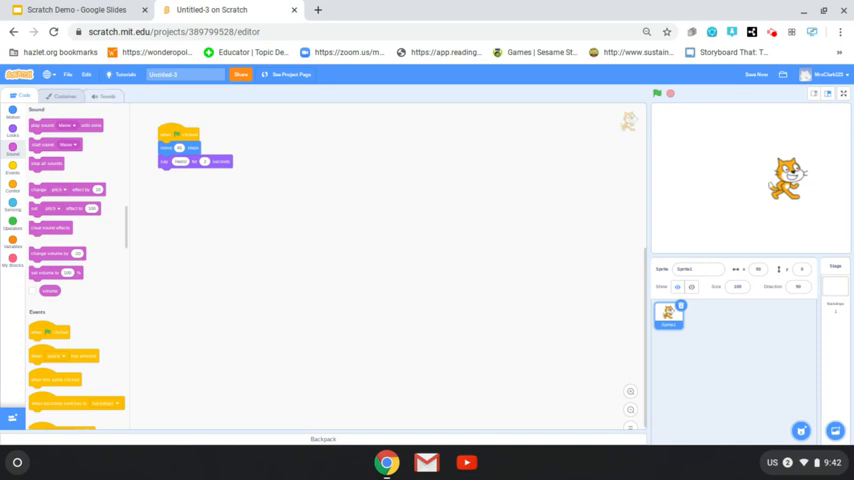
Browse the cat's sound library through the Loops, Percussion and Space categories.
left_click(104, 96)
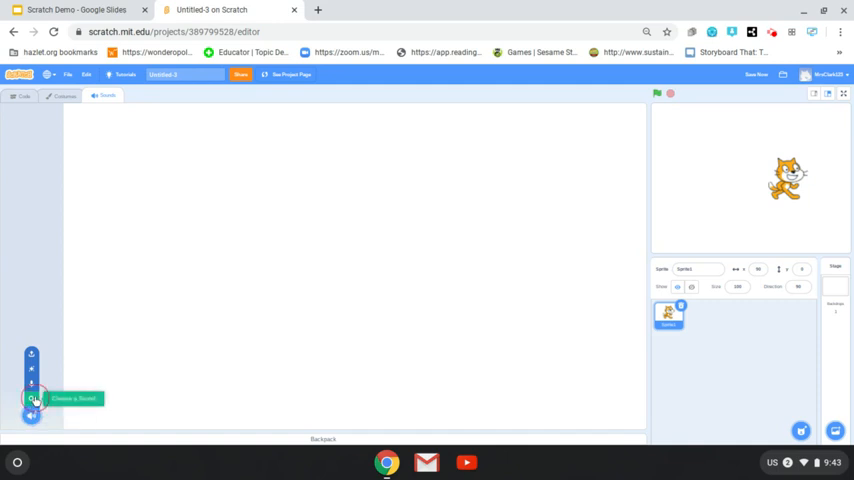
left_click(32, 398)
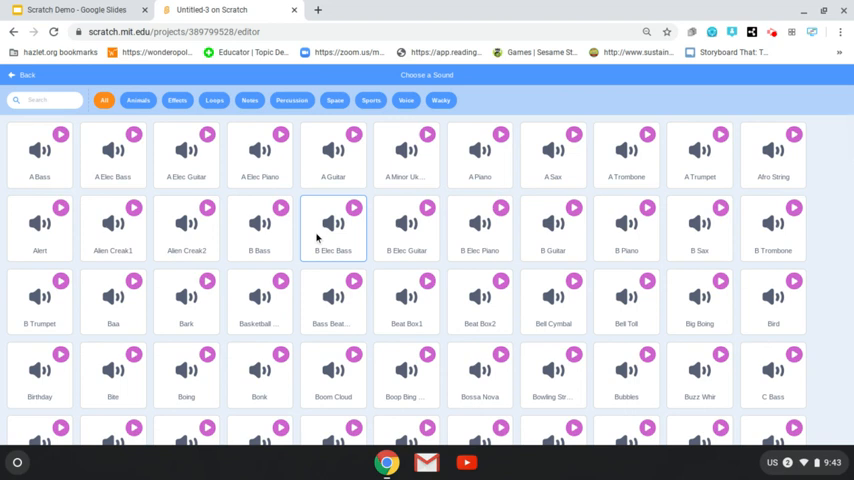
mouse_move(260, 300)
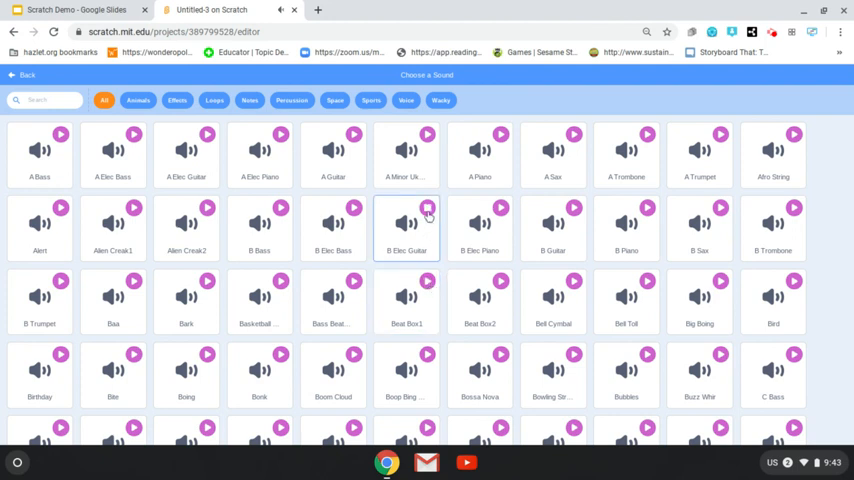
mouse_move(238, 132)
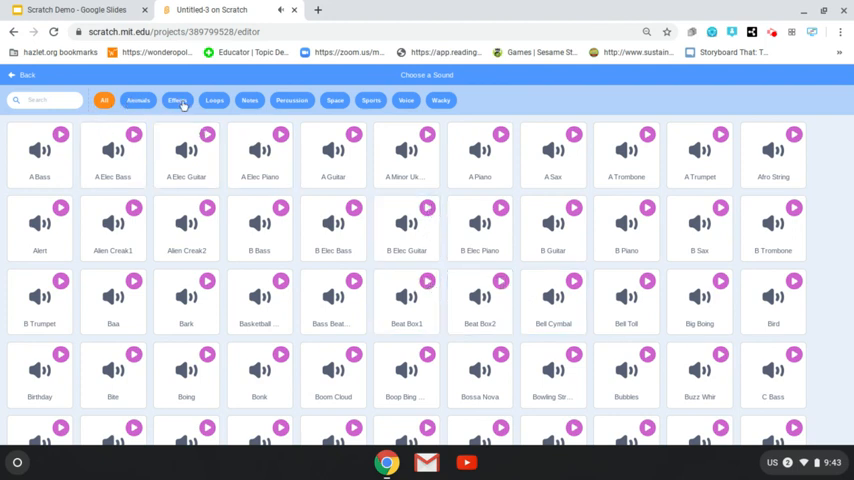
left_click(214, 100)
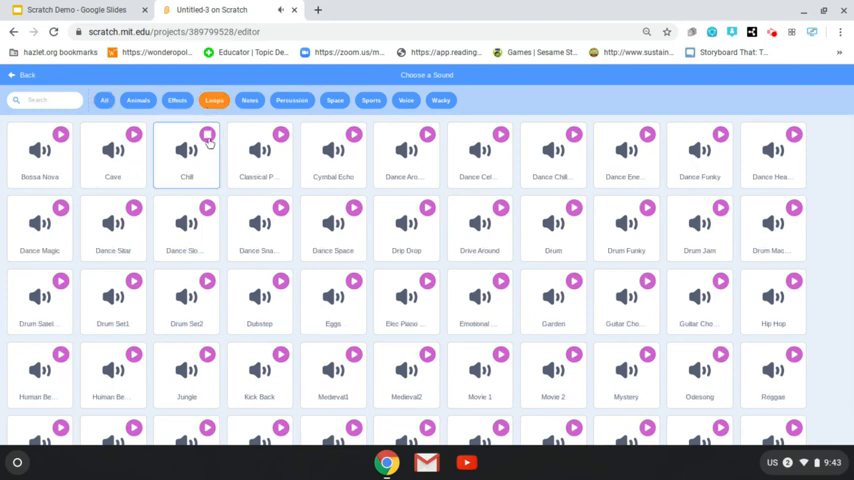
left_click(248, 100)
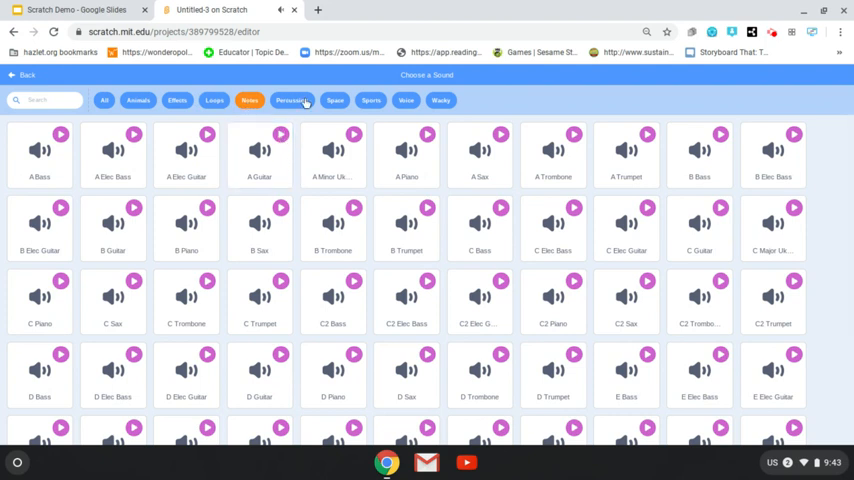
left_click(292, 100)
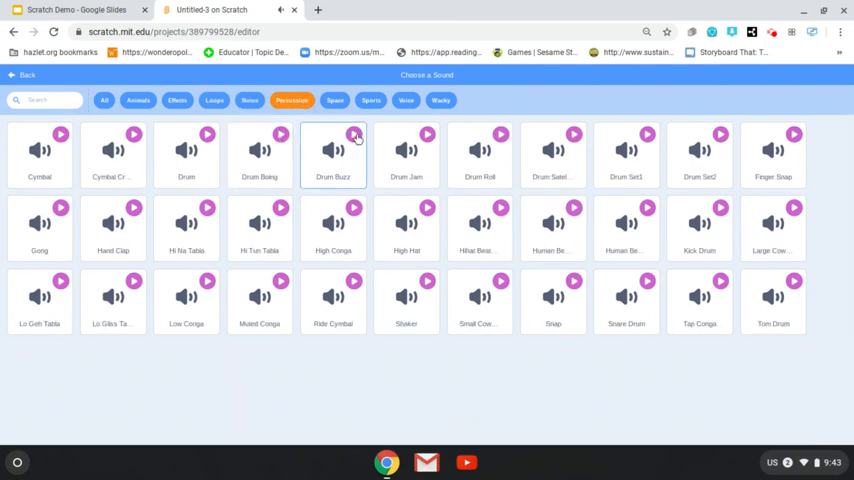
left_click(336, 100)
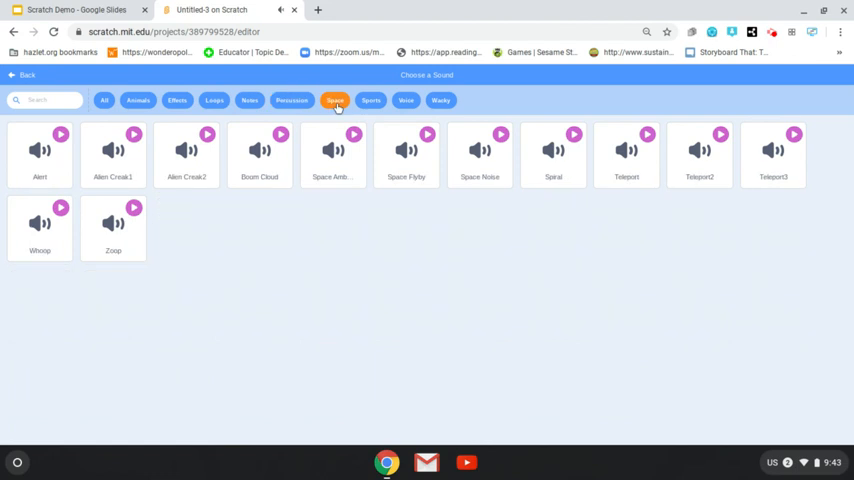
mouse_move(346, 258)
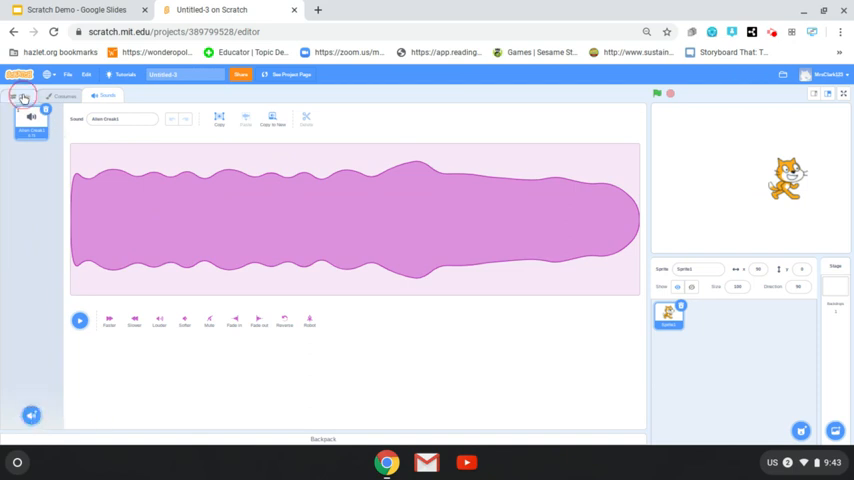
Return to the cat's code and run the script with the green flag to hear the sound.
left_click(24, 96)
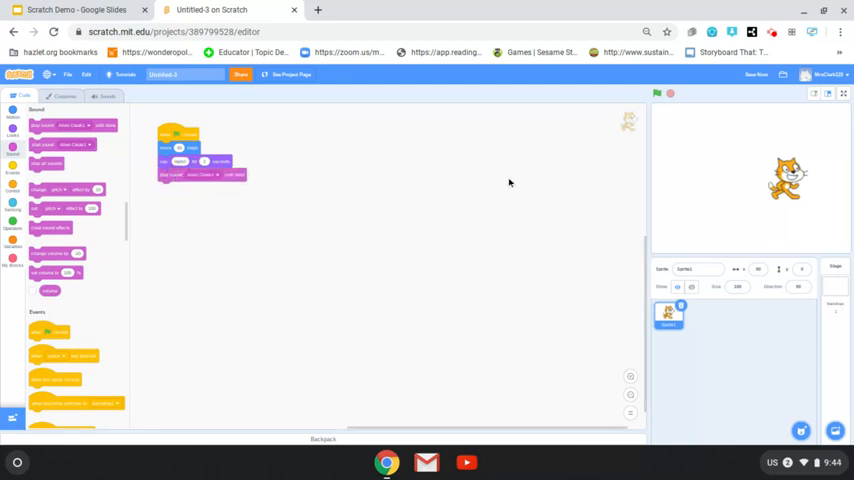
mouse_move(658, 94)
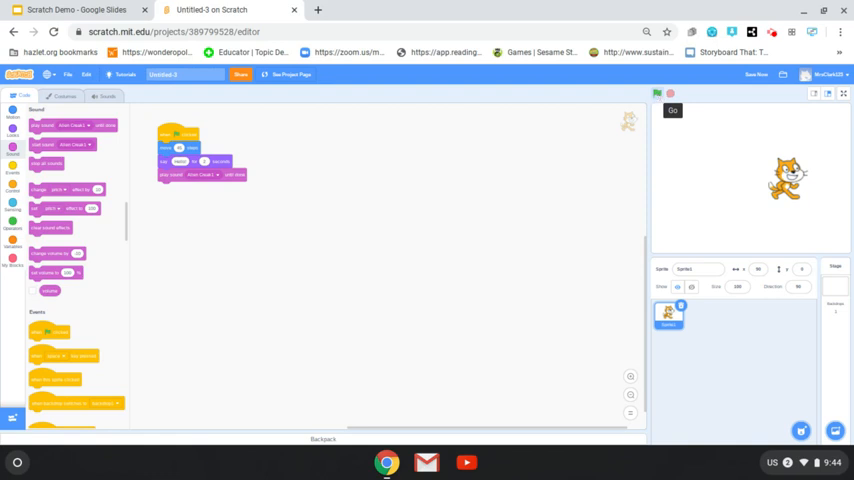
left_click(656, 92)
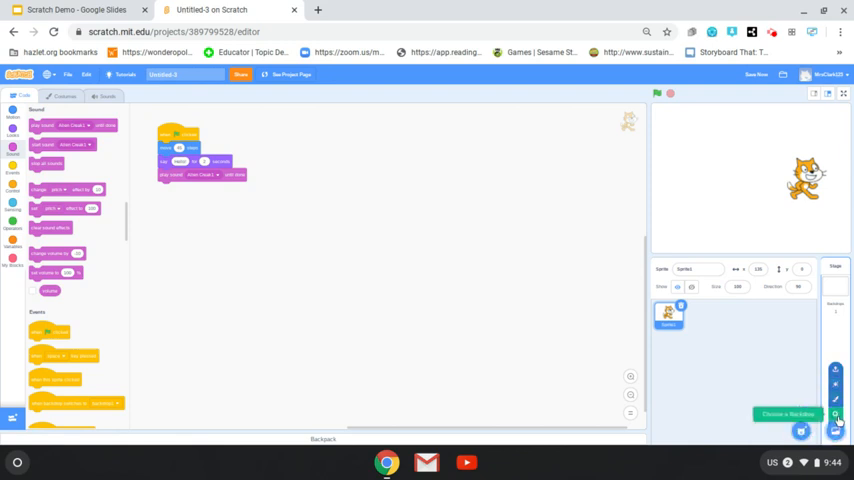
Set the stage backdrop to Farm from the backdrop library.
left_click(800, 430)
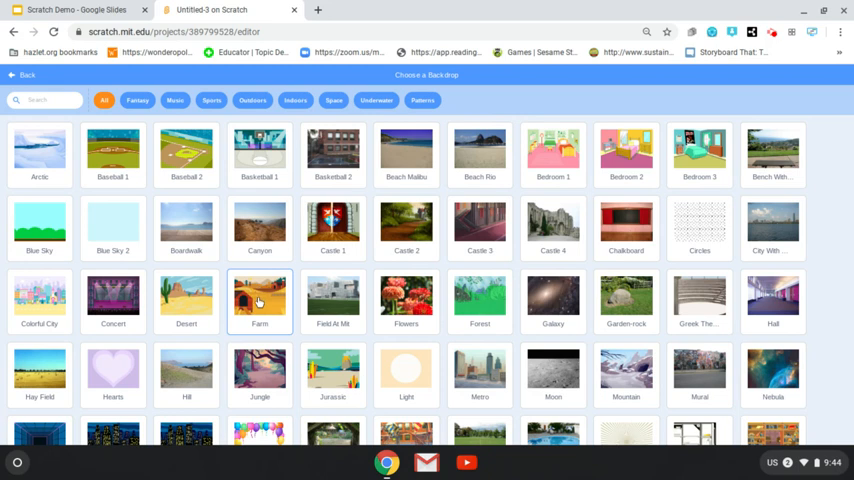
left_click(260, 296)
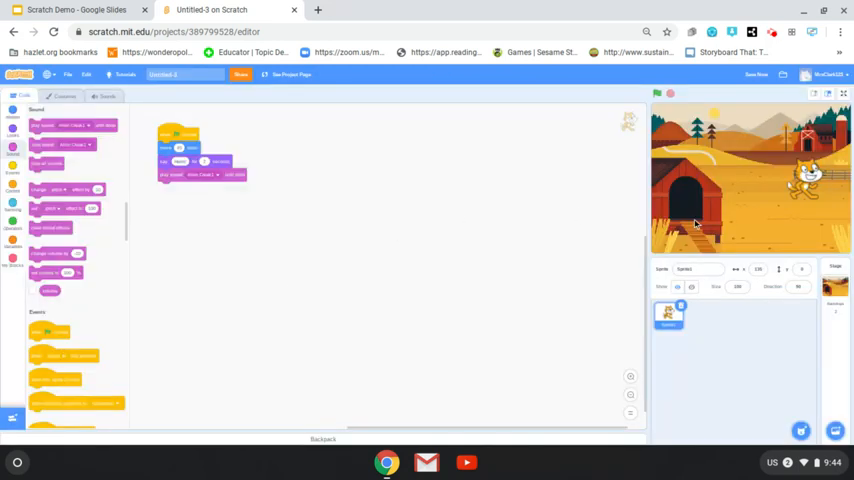
mouse_move(736, 152)
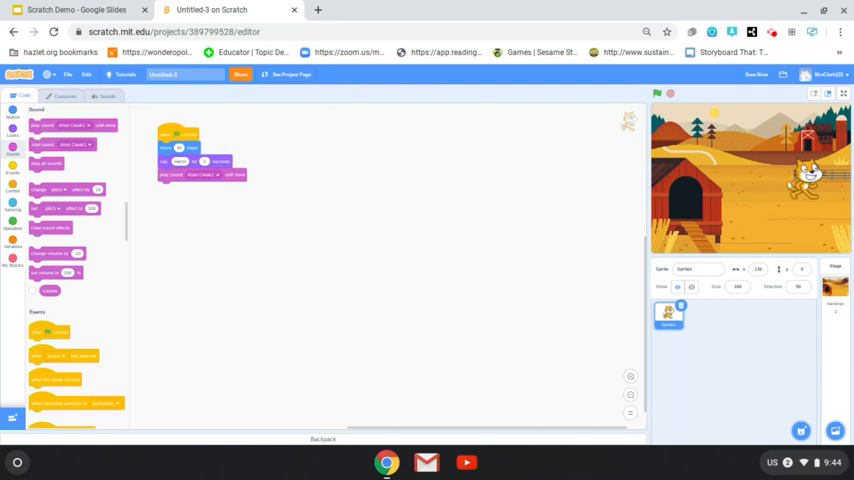
mouse_move(764, 380)
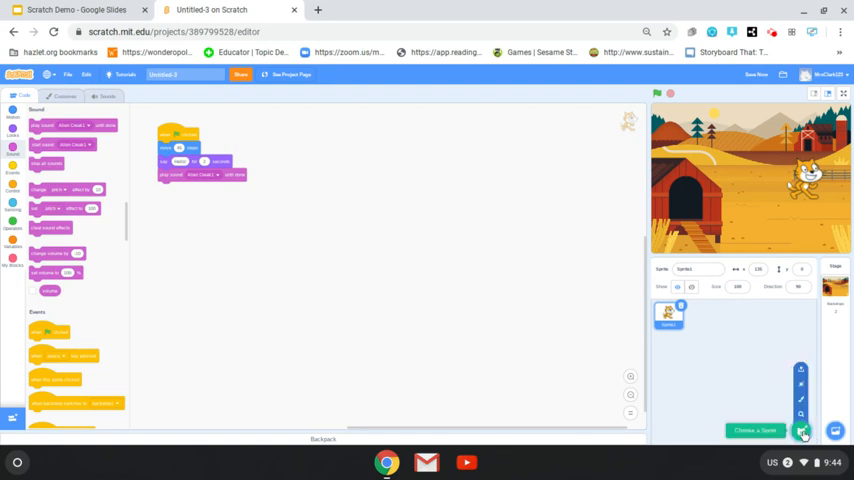
Add the Cat Flying sprite from the Animals library as a second sprite.
left_click(800, 430)
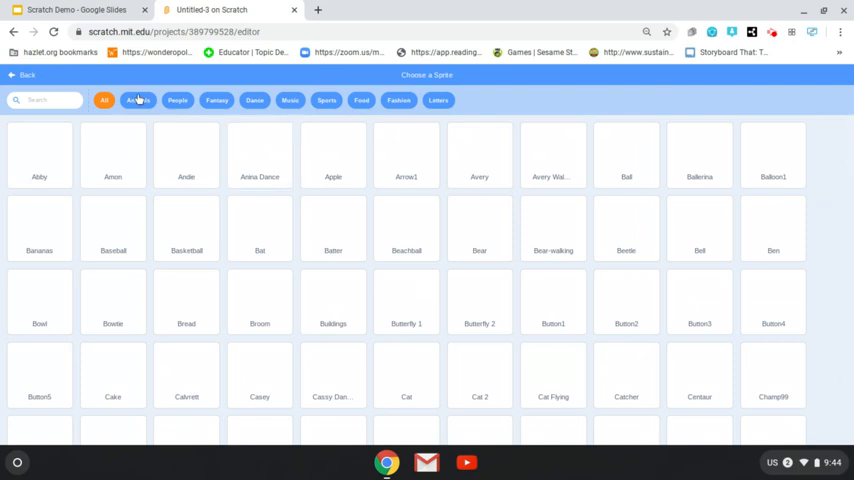
left_click(136, 100)
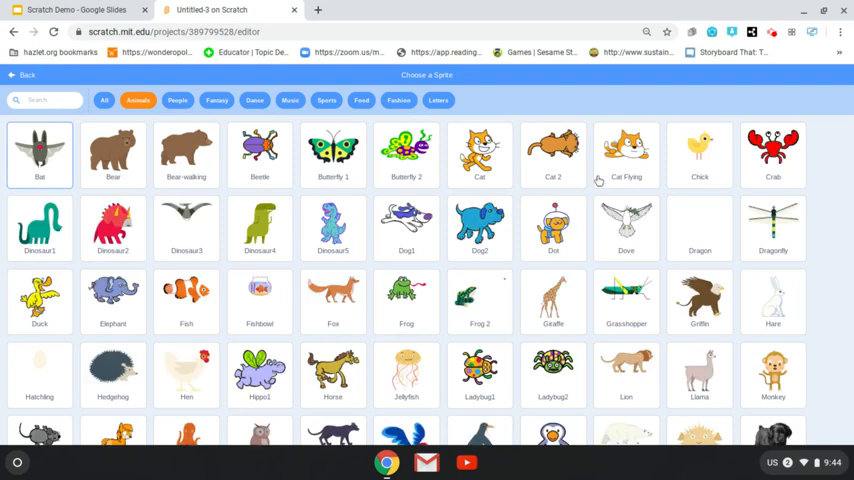
left_click(626, 156)
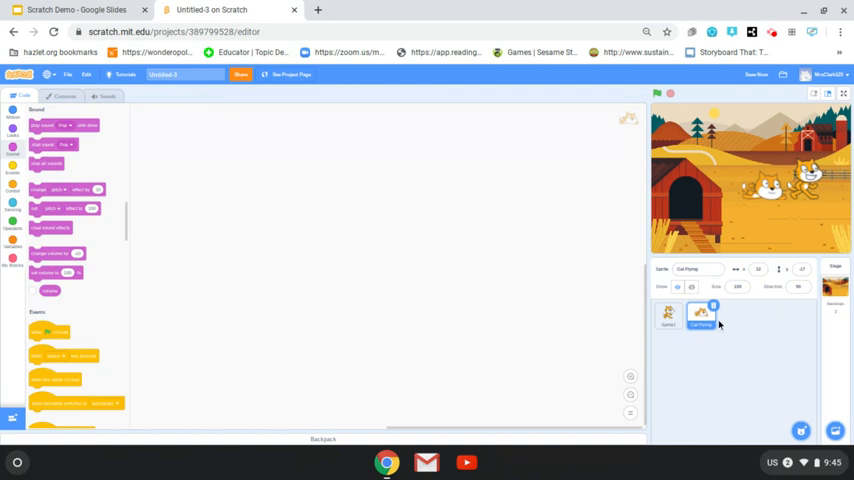
left_click(668, 316)
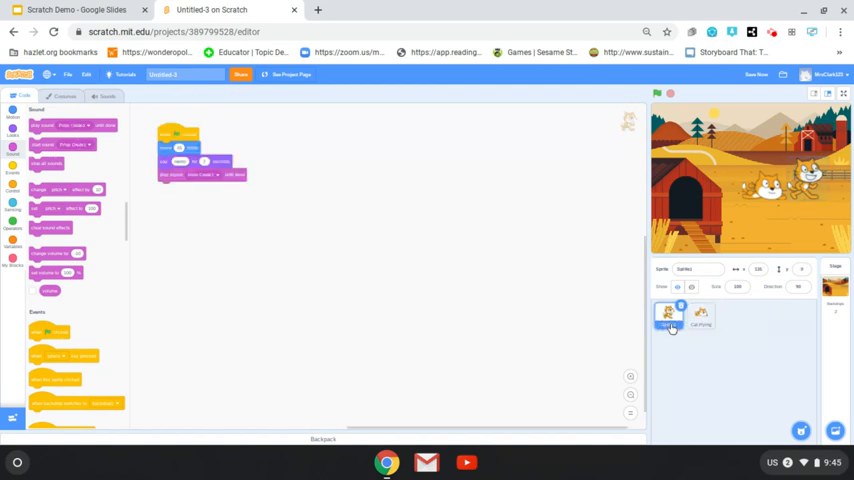
left_click(700, 316)
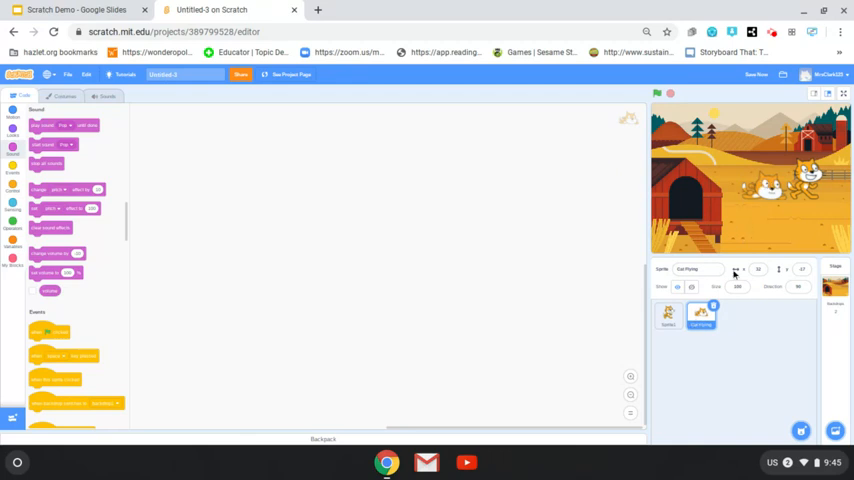
Reposition the cats on the farm stage and enlarge the flying cat's Size value.
left_click(668, 314)
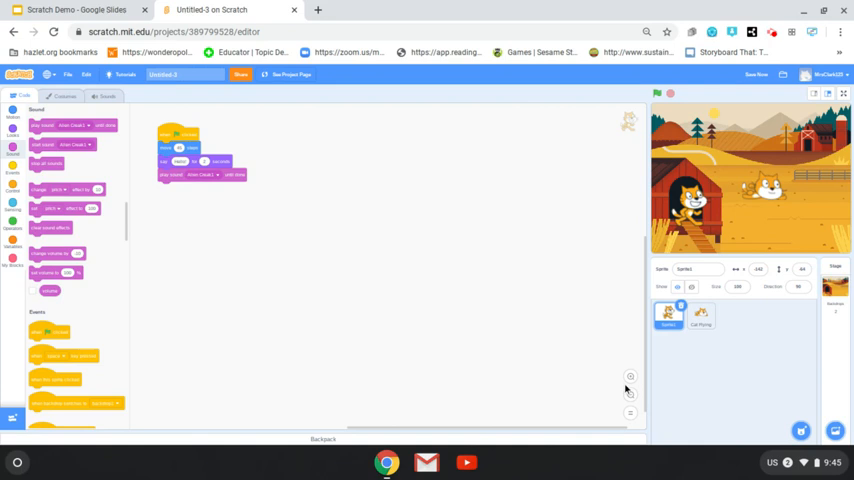
left_click(700, 316)
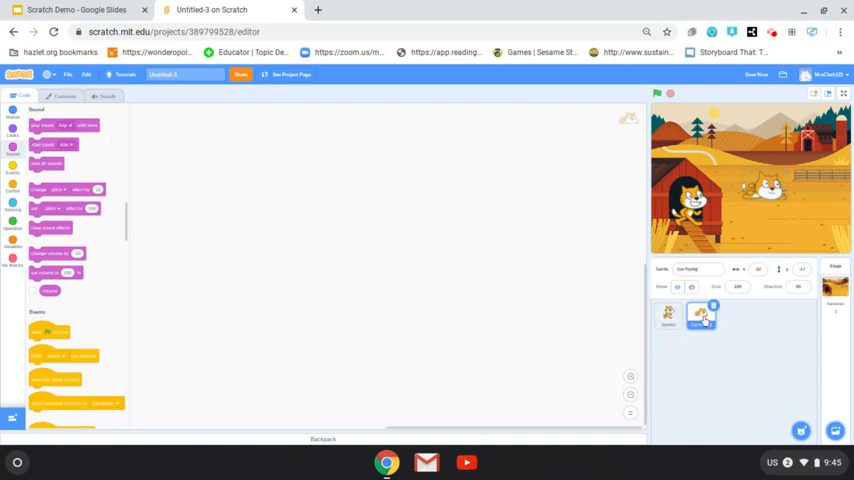
left_click(700, 318)
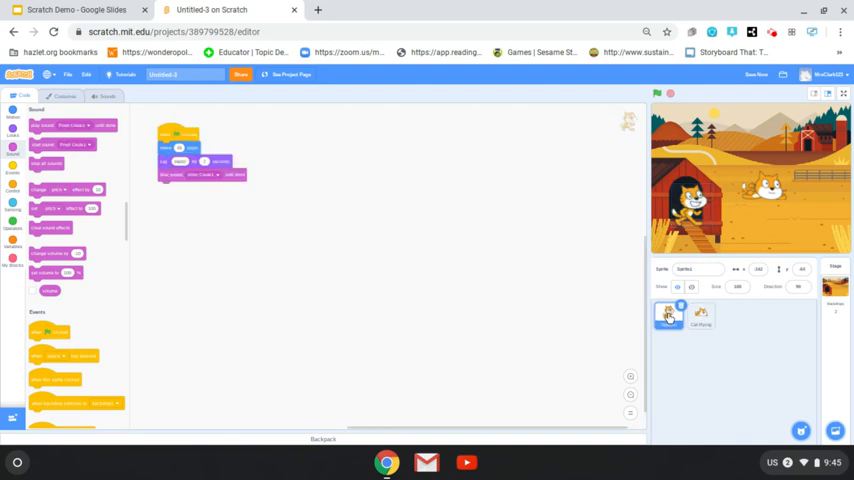
left_click(700, 314)
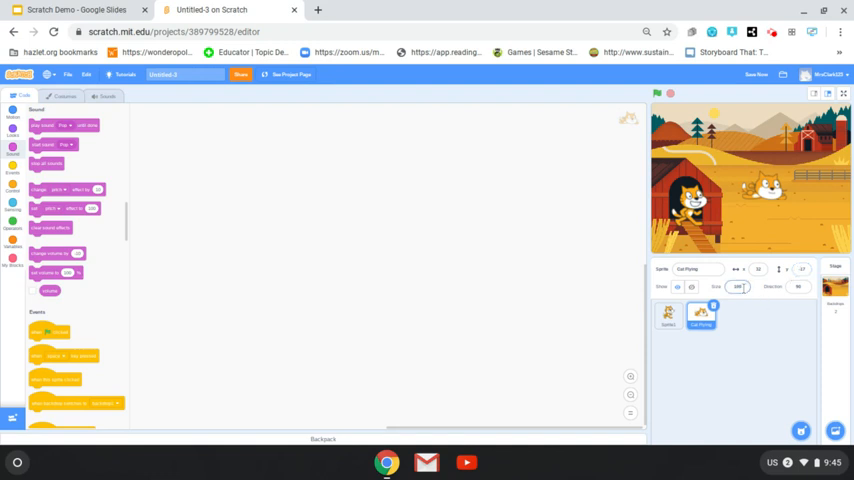
left_click(738, 288)
type("200")
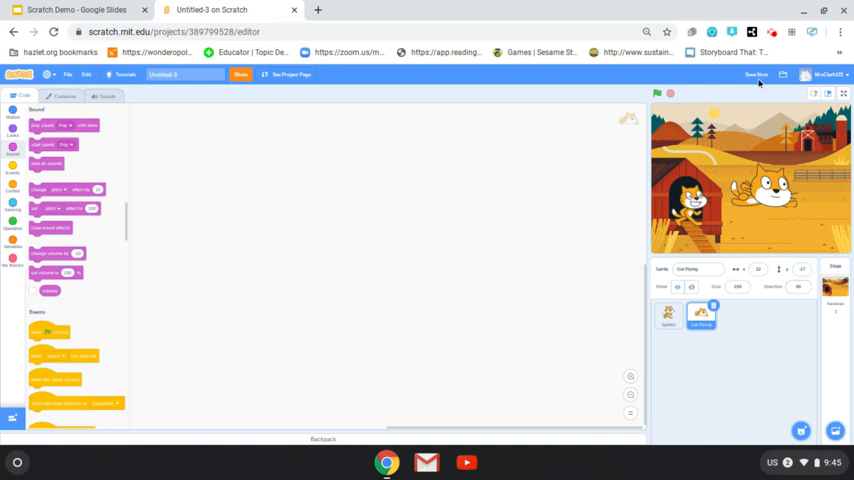
Save the project and go to the My Stuff list of saved projects.
left_click(756, 76)
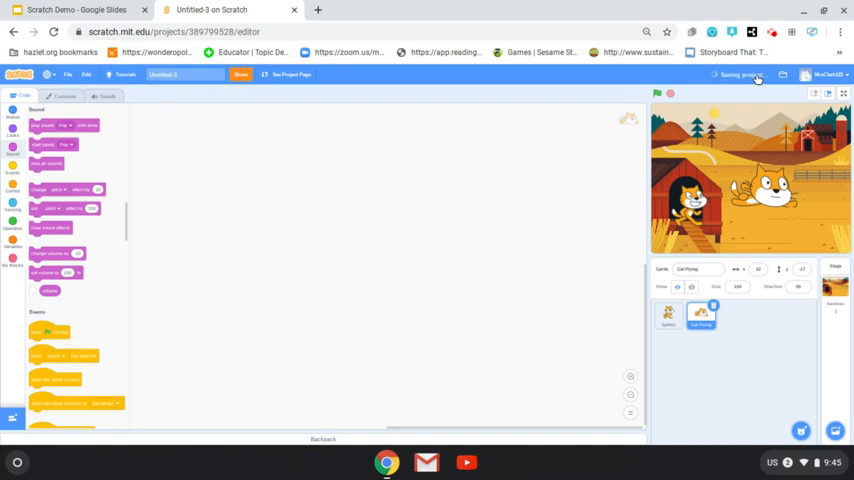
left_click(164, 74)
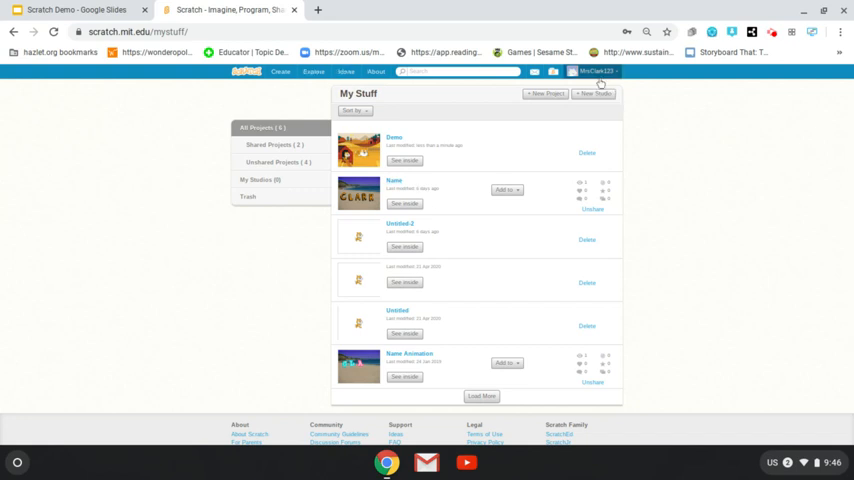
Reopen the saved Demo project from My Stuff in the editor via See inside.
left_click(596, 72)
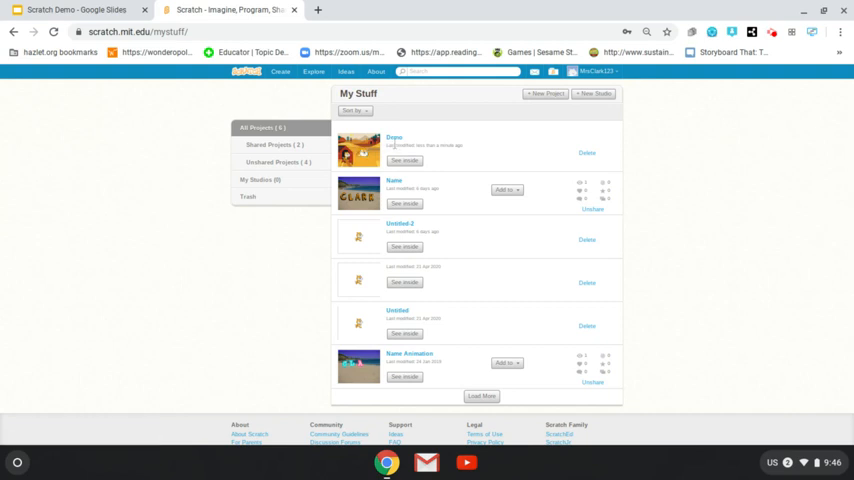
left_click(404, 160)
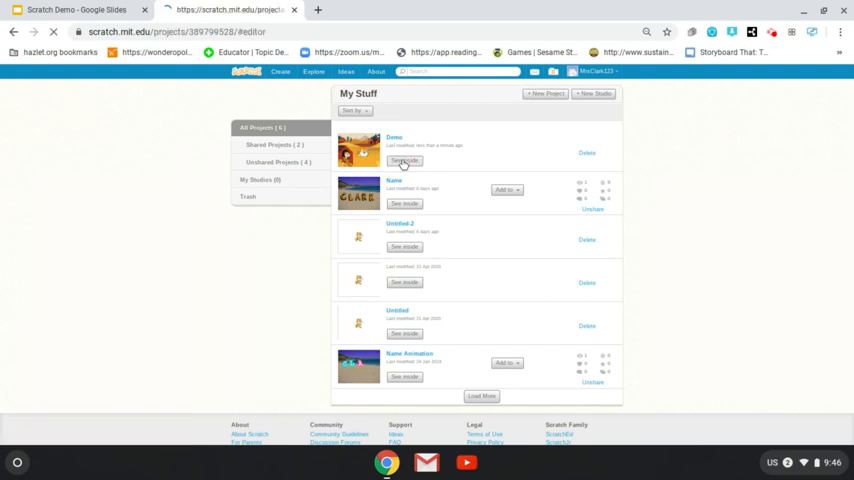
left_click(404, 160)
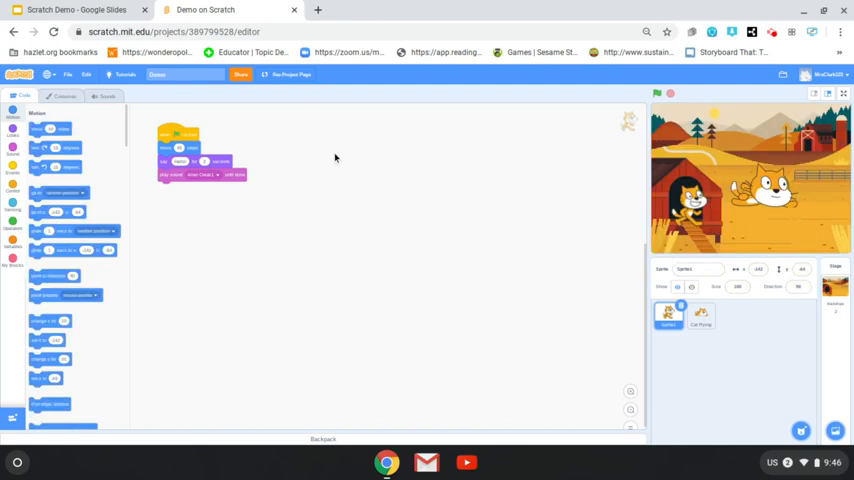
mouse_move(330, 148)
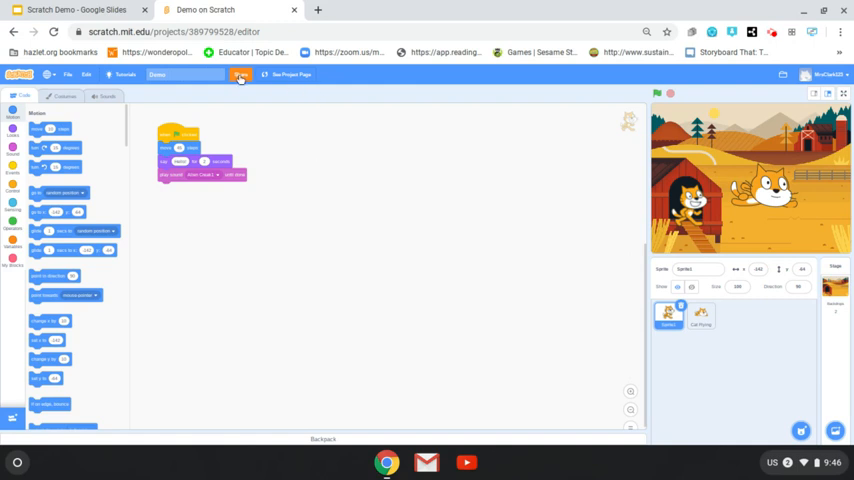
Share the Demo project publicly so it begins saving.
left_click(240, 74)
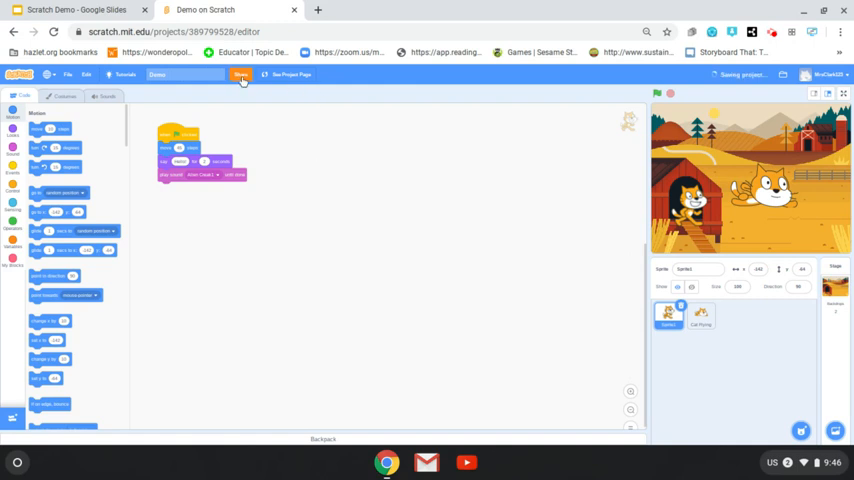